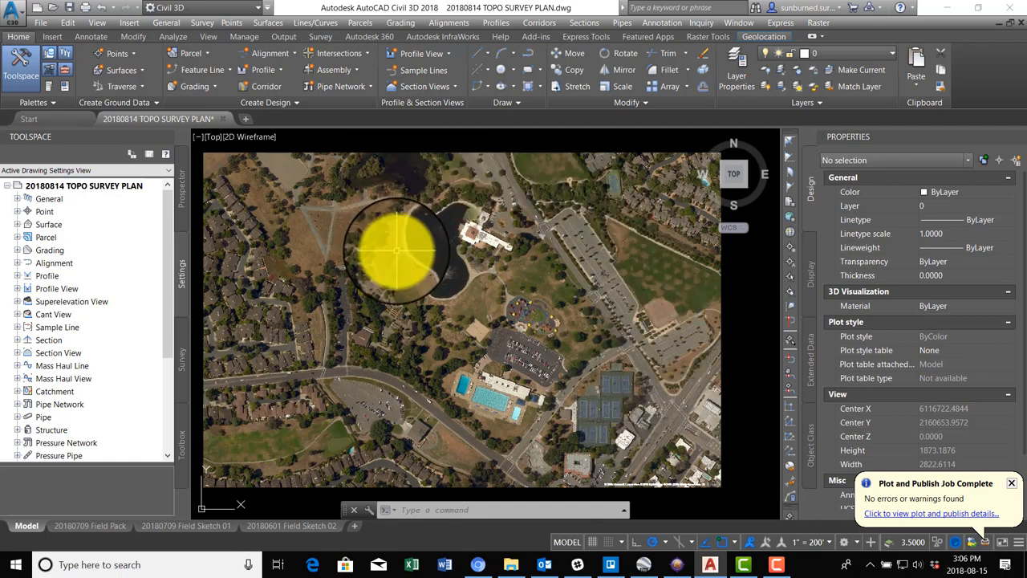
pyautogui.moveTo(566, 217)
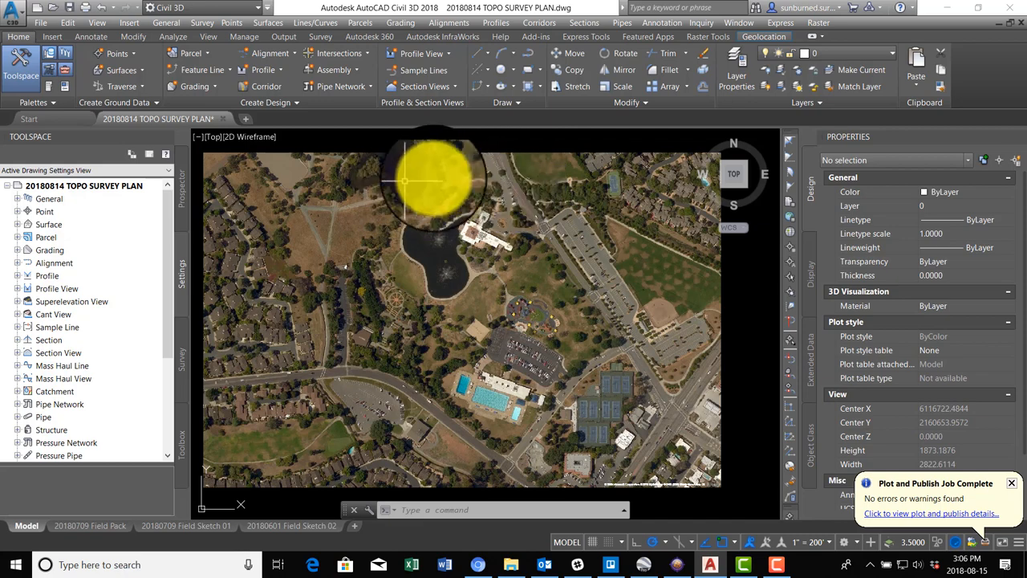
pyautogui.moveTo(493, 446)
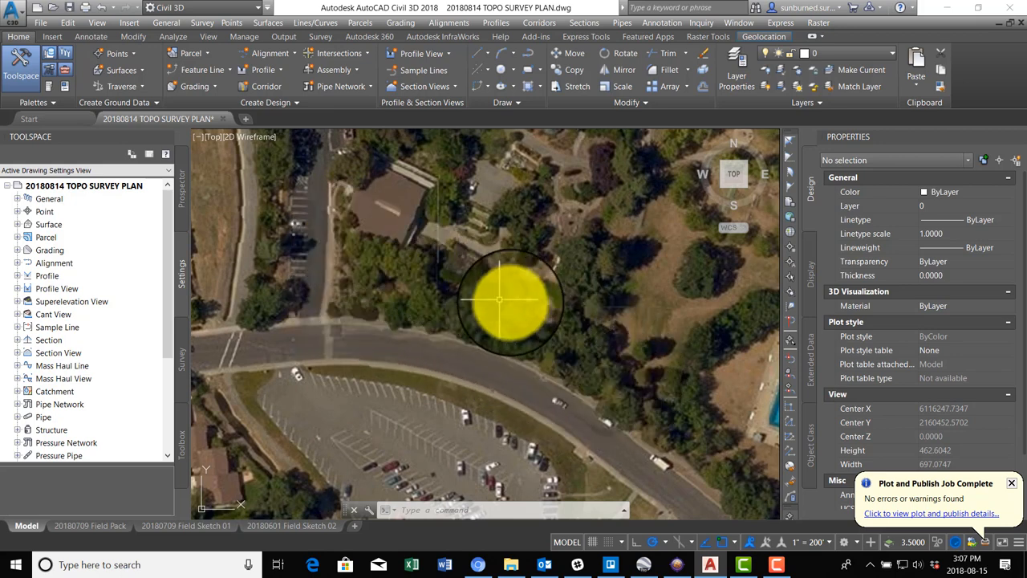
# Zoom out over the aerial site and show the External References palette
pyautogui.moveTo(501, 301); pyautogui.dragTo(634, 421)
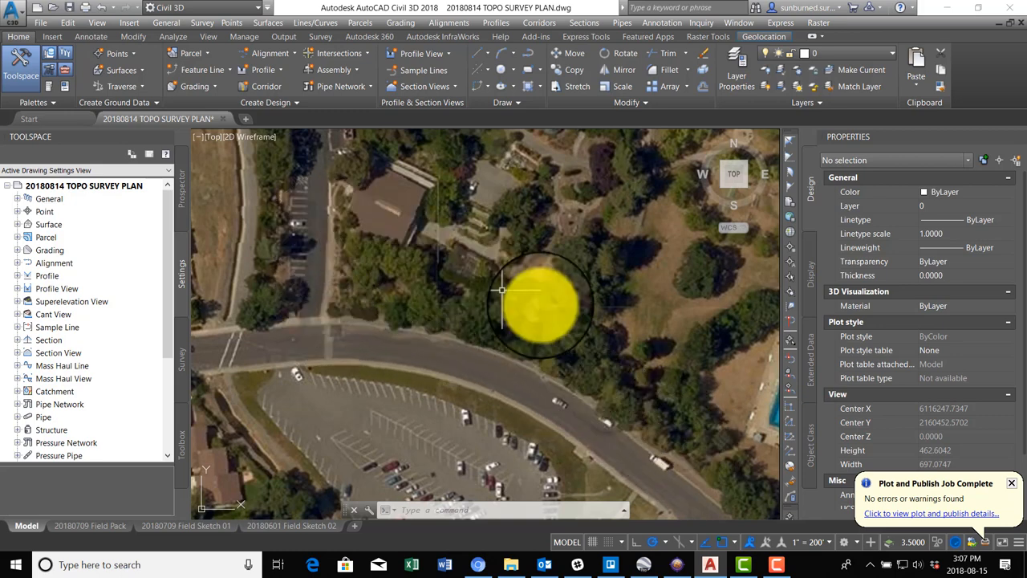
pyautogui.moveTo(411, 254)
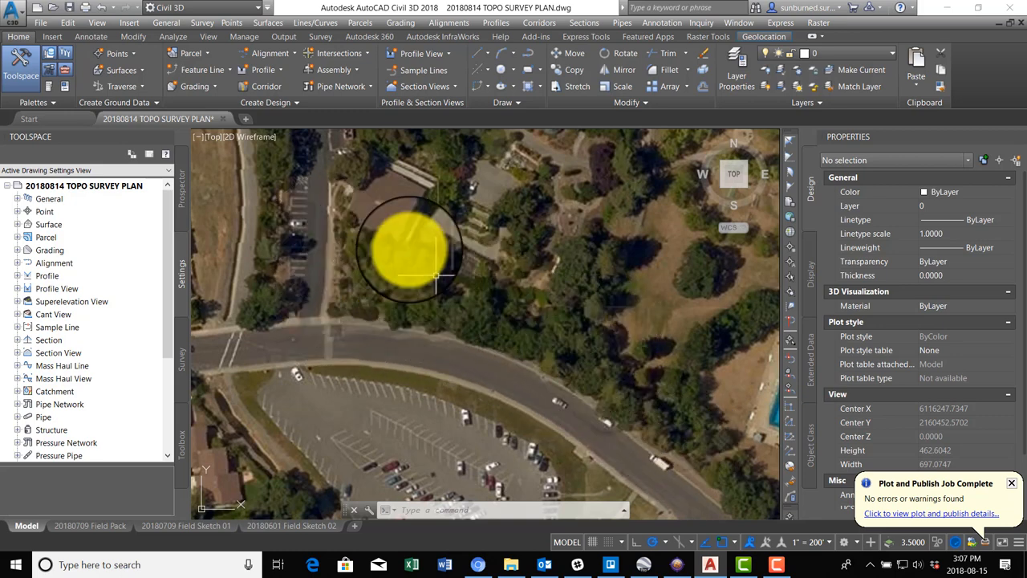
pyautogui.moveTo(542, 345)
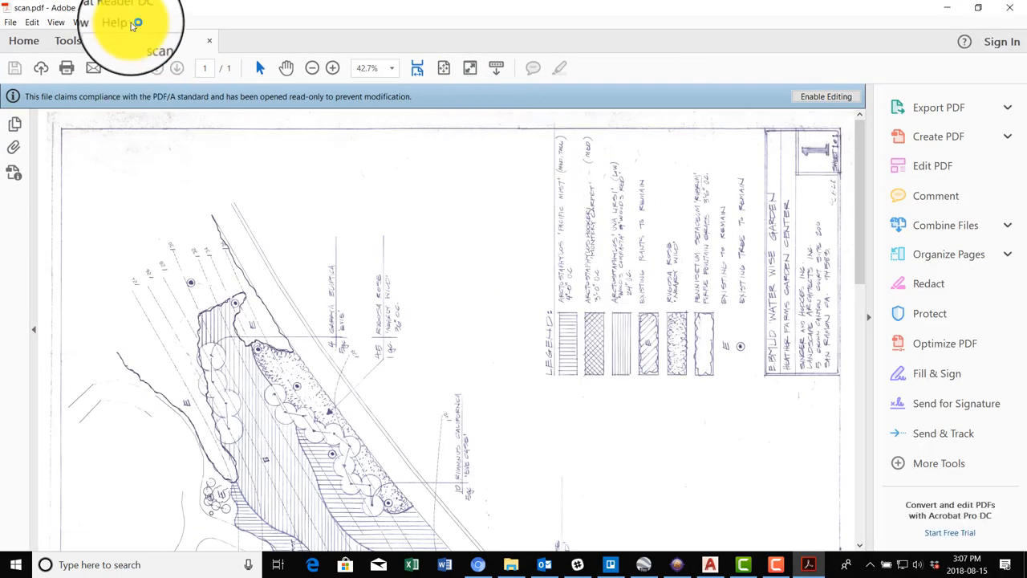
pyautogui.click(55, 22)
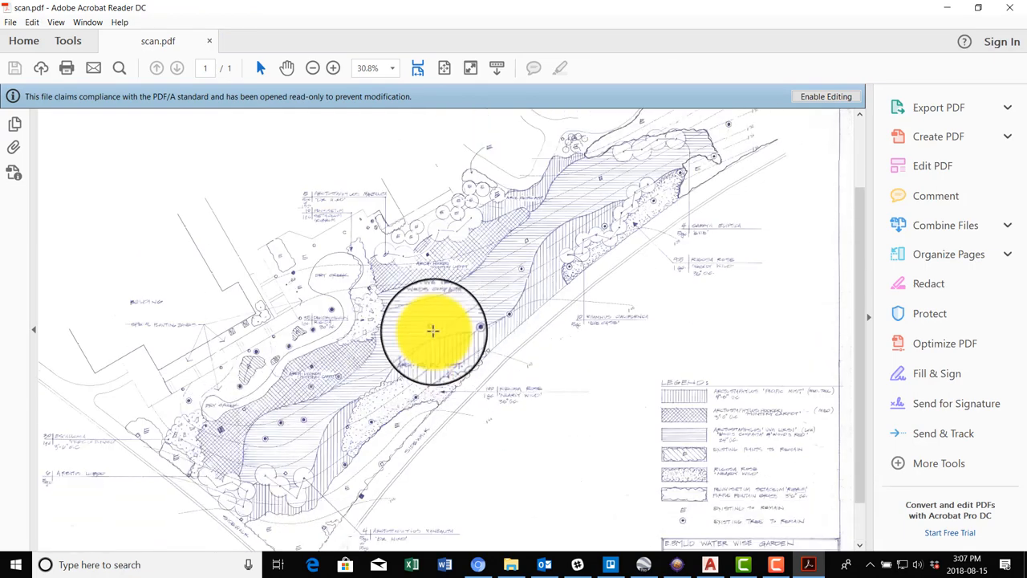
pyautogui.moveTo(434, 331); pyautogui.dragTo(247, 497)
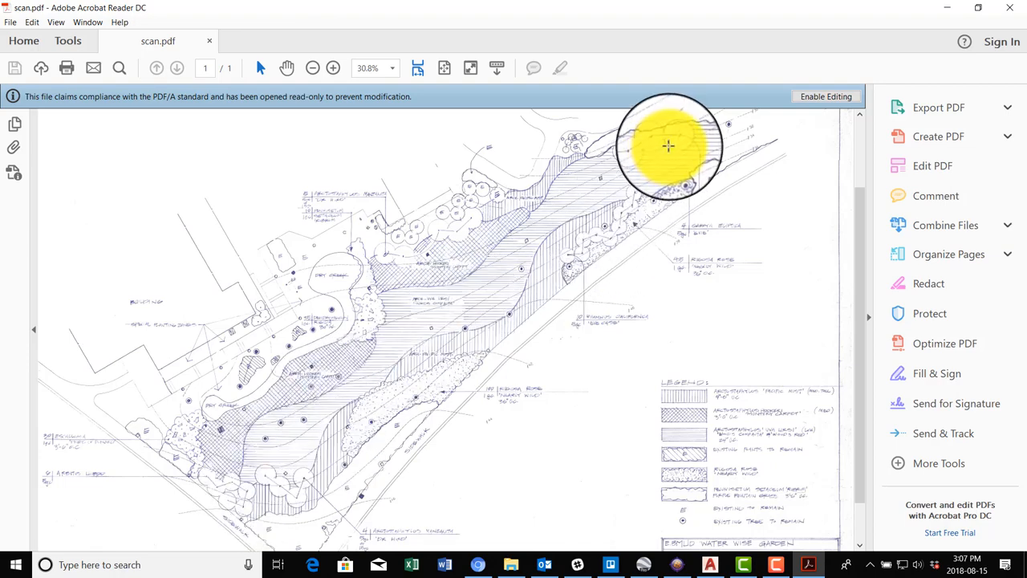
pyautogui.moveTo(153, 345)
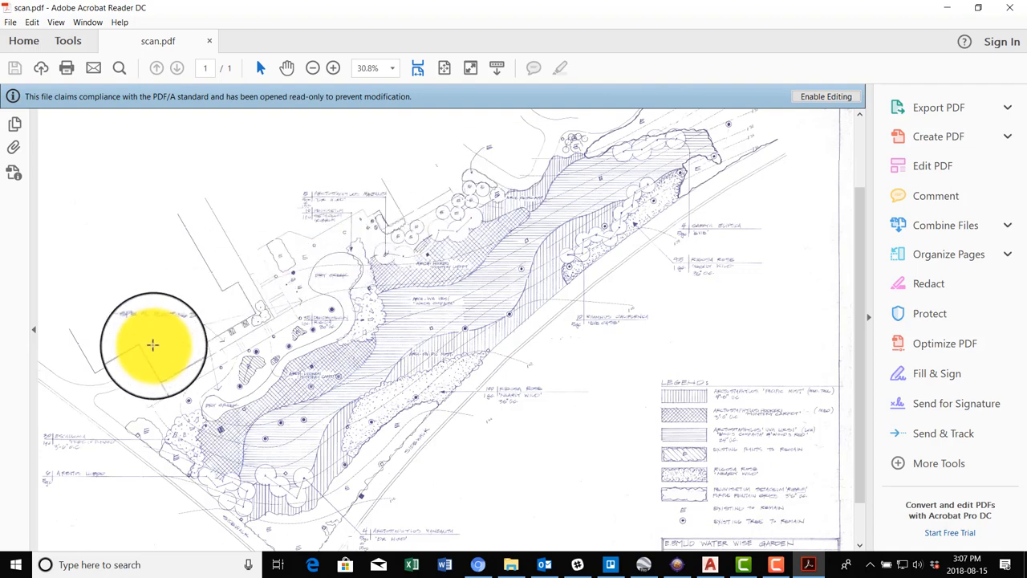
pyautogui.moveTo(503, 209)
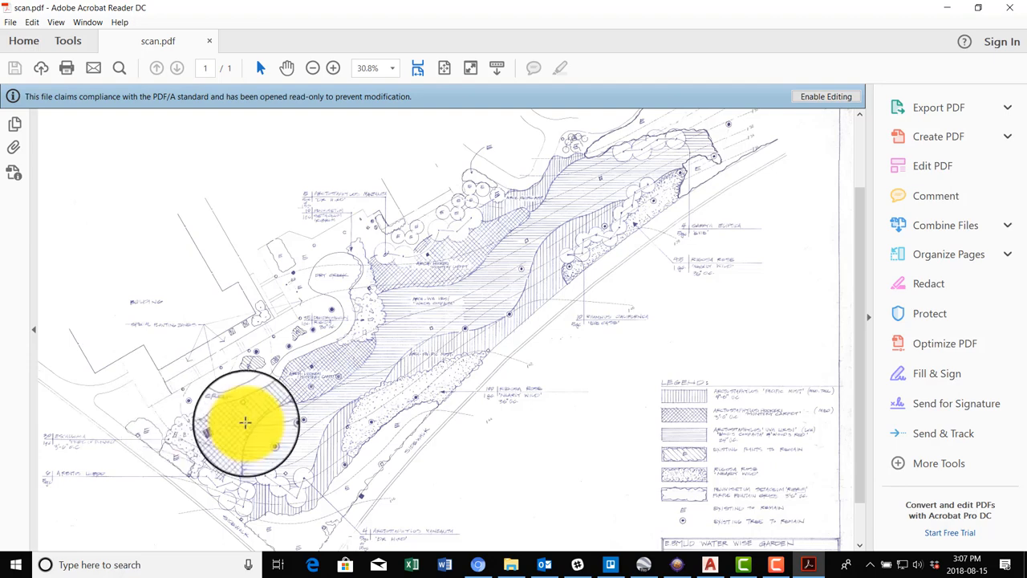
pyautogui.moveTo(126, 387)
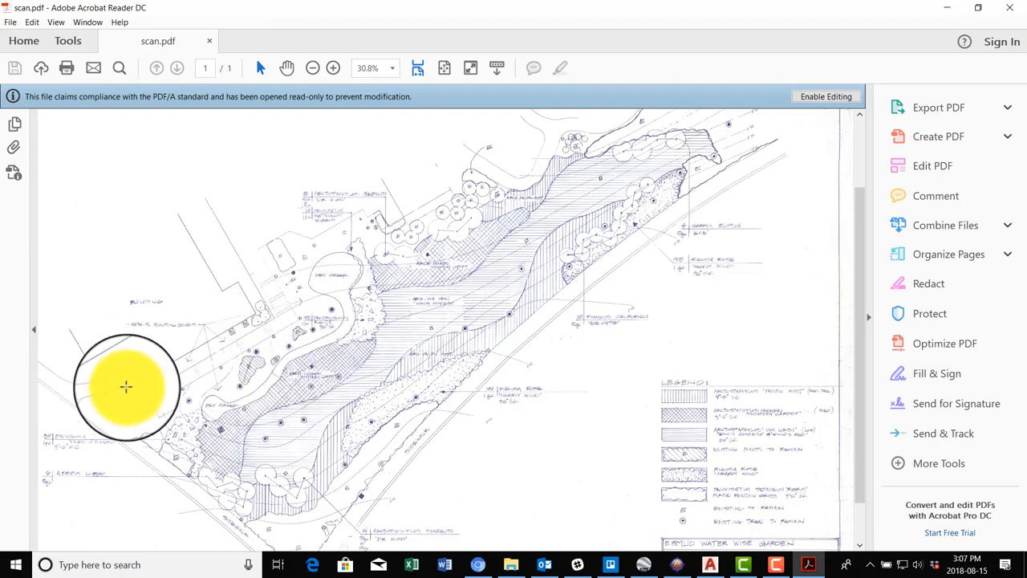
pyautogui.moveTo(351, 468)
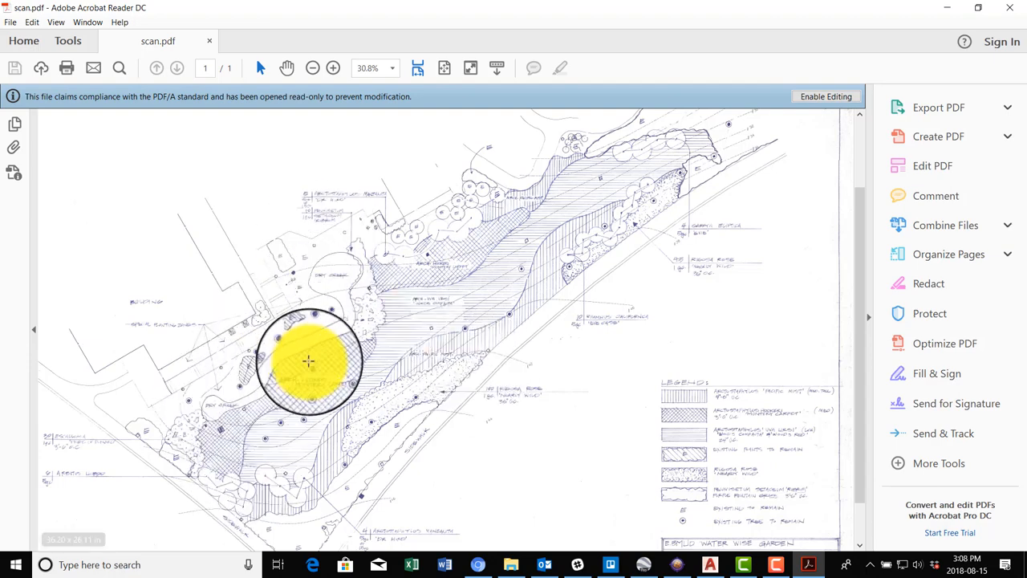
pyautogui.moveTo(150, 419)
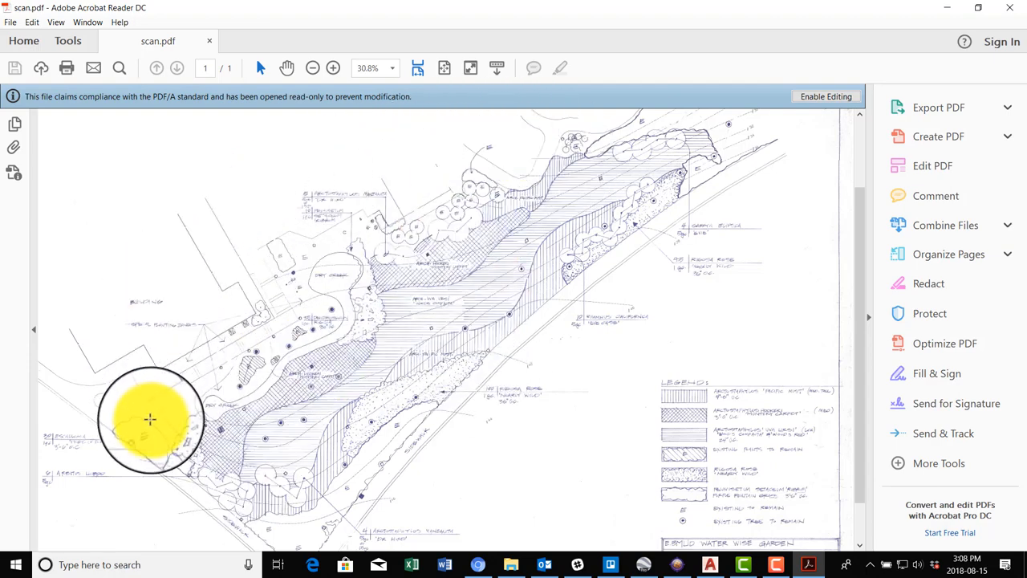
pyautogui.moveTo(387, 198)
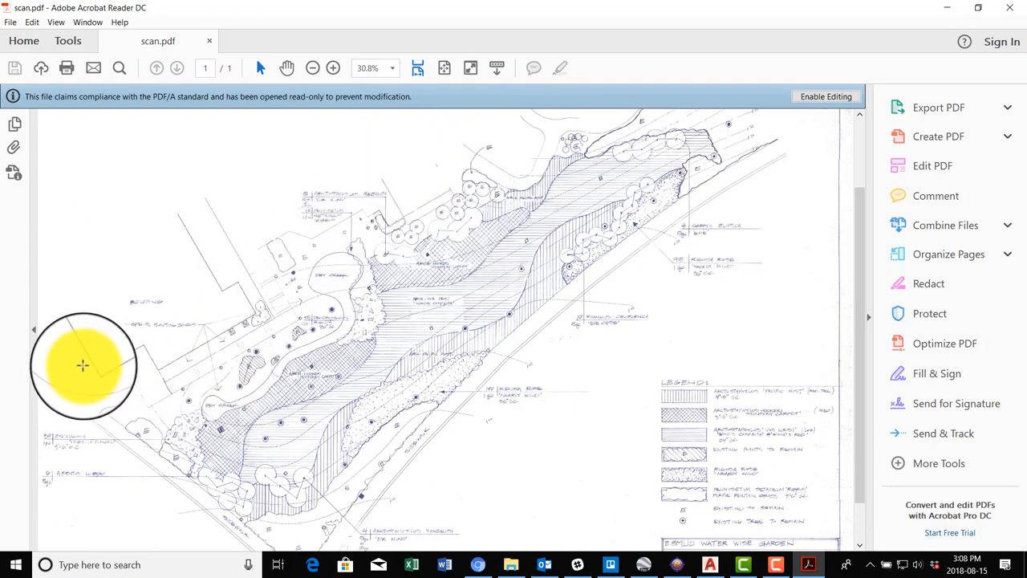
pyautogui.scroll(-3)
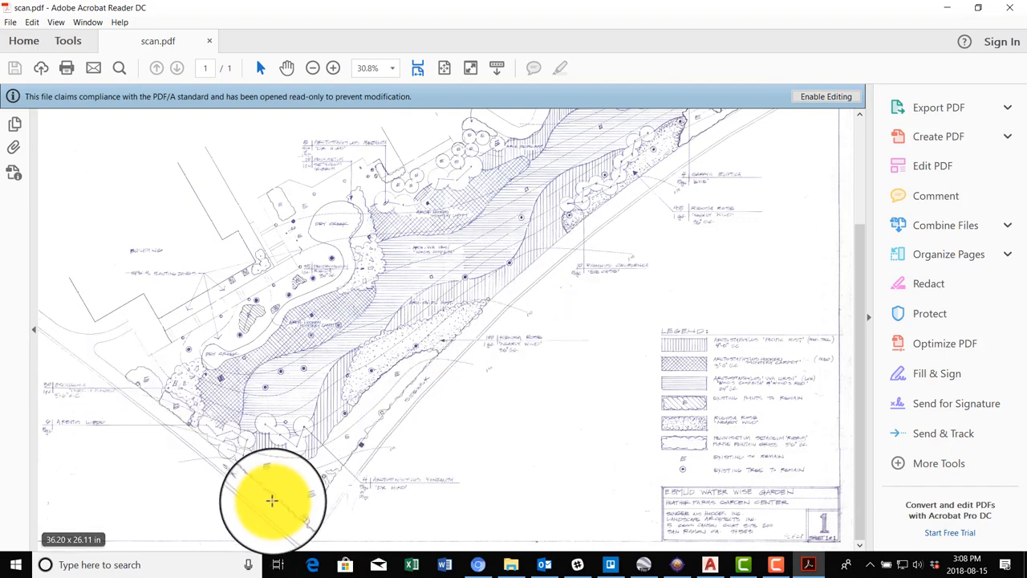
pyautogui.moveTo(117, 293)
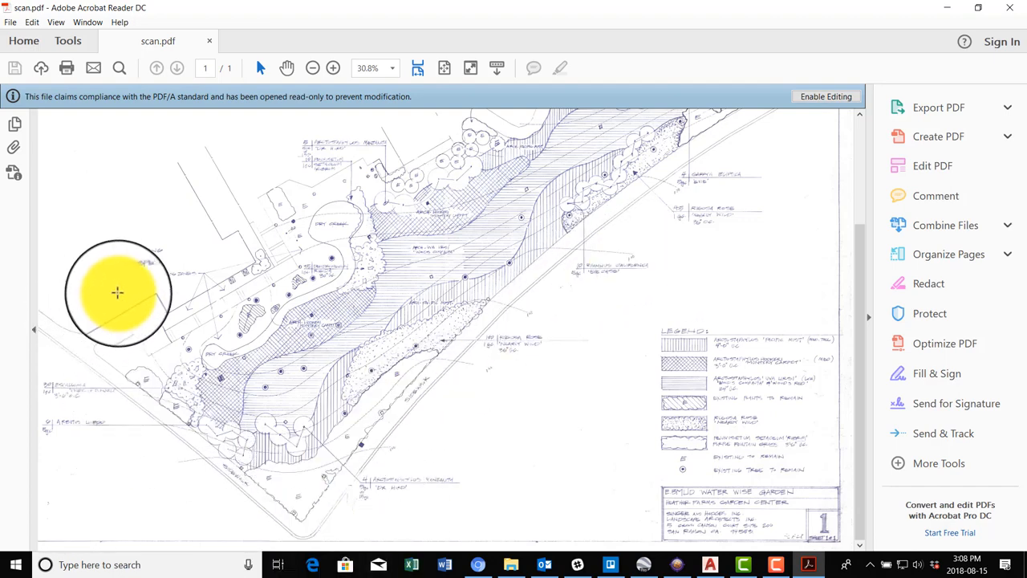
pyautogui.moveTo(291, 225)
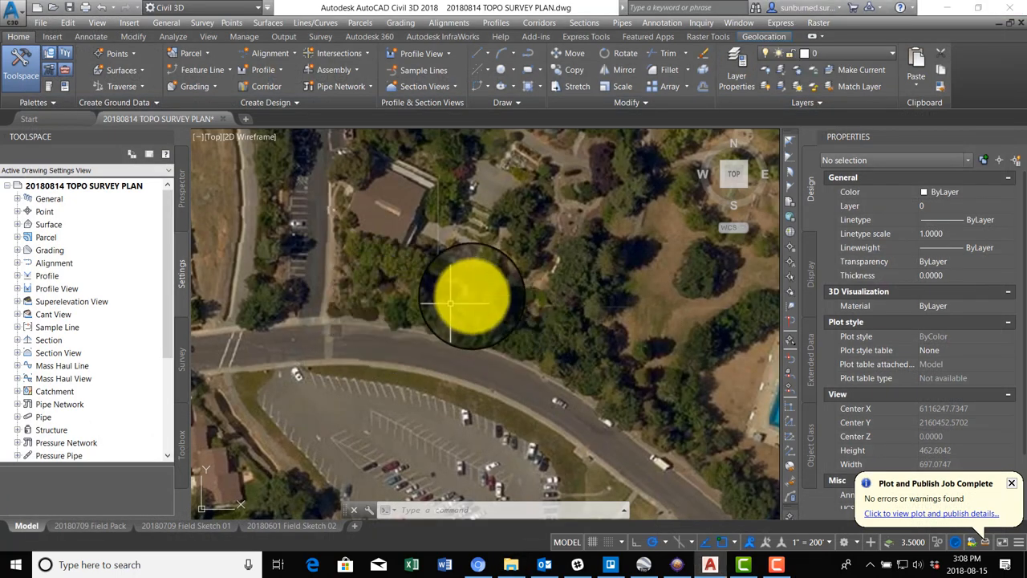
pyautogui.moveTo(561, 313)
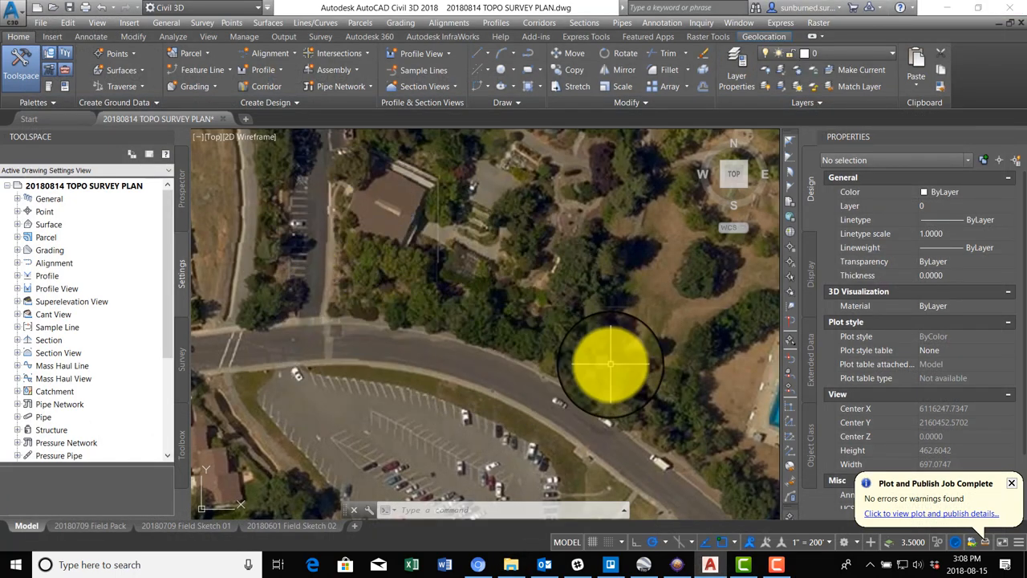
pyautogui.moveTo(610, 365); pyautogui.dragTo(393, 221)
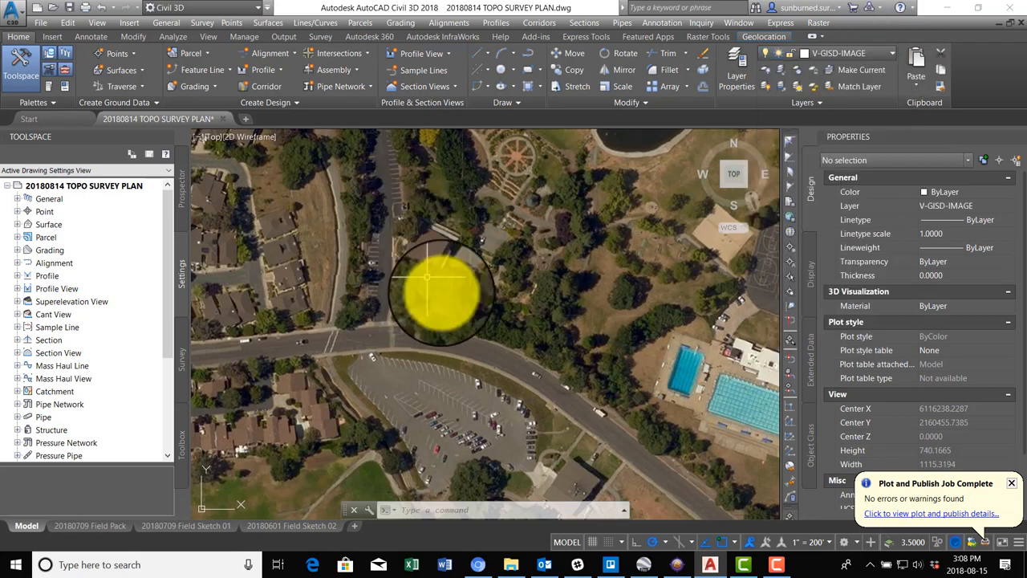
pyautogui.moveTo(465, 353)
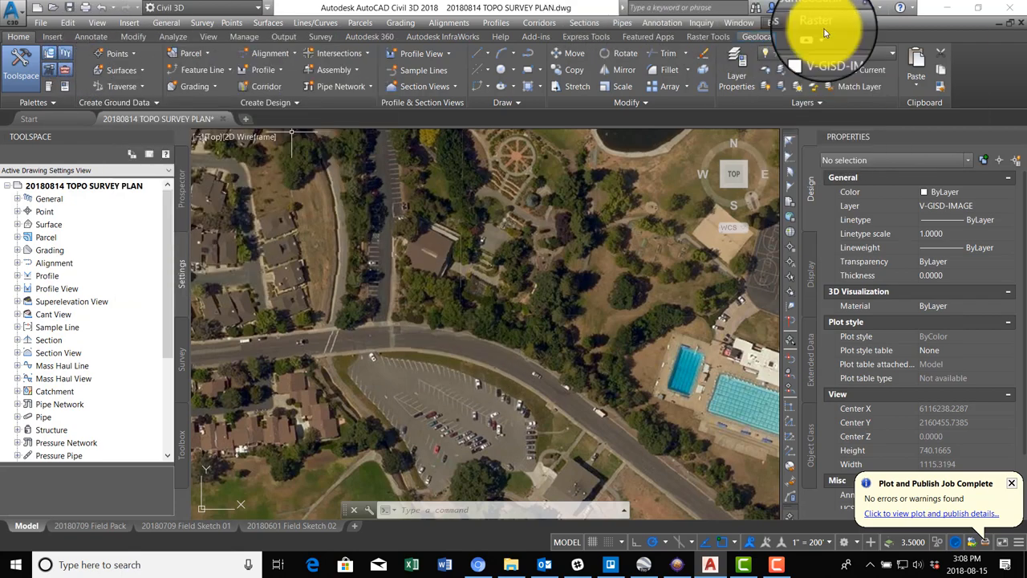
pyautogui.click(819, 36)
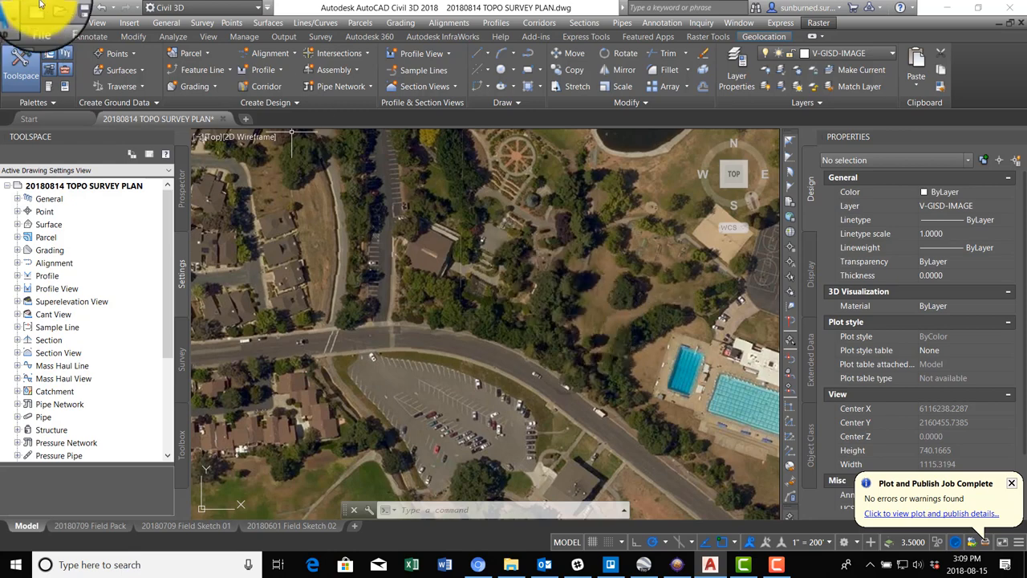
pyautogui.click(129, 22)
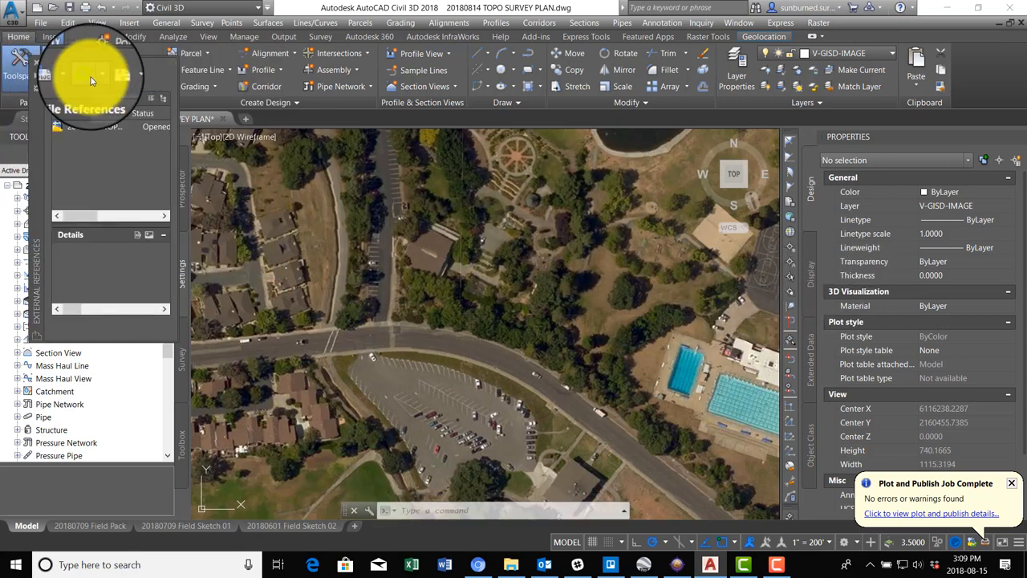
# Start Attach Image and browse the Temp folder for EBMUD WATER WISE GARDEN PLAN SCAN.png
pyautogui.click(88, 69)
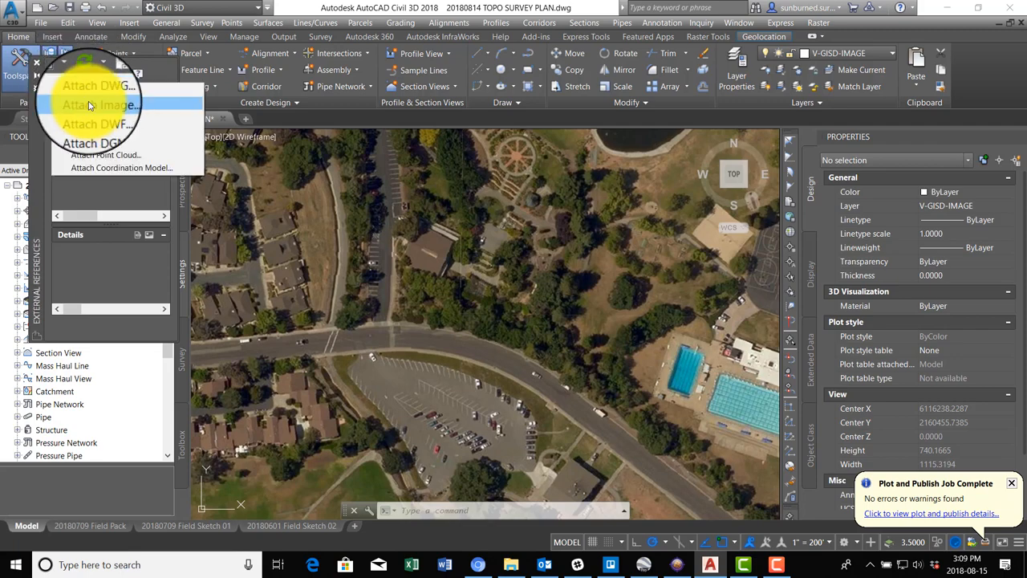
pyautogui.click(100, 104)
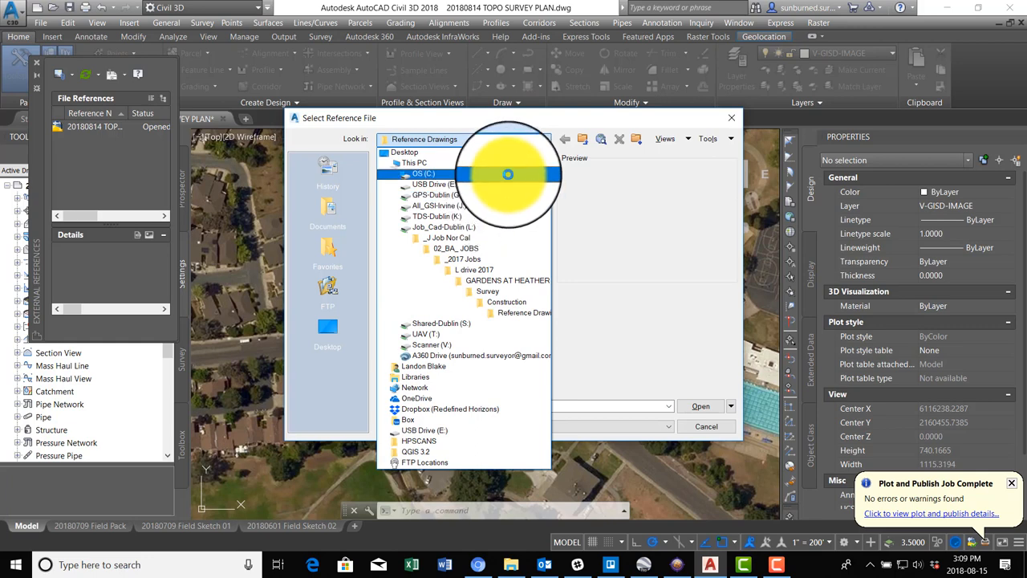
pyautogui.click(423, 366)
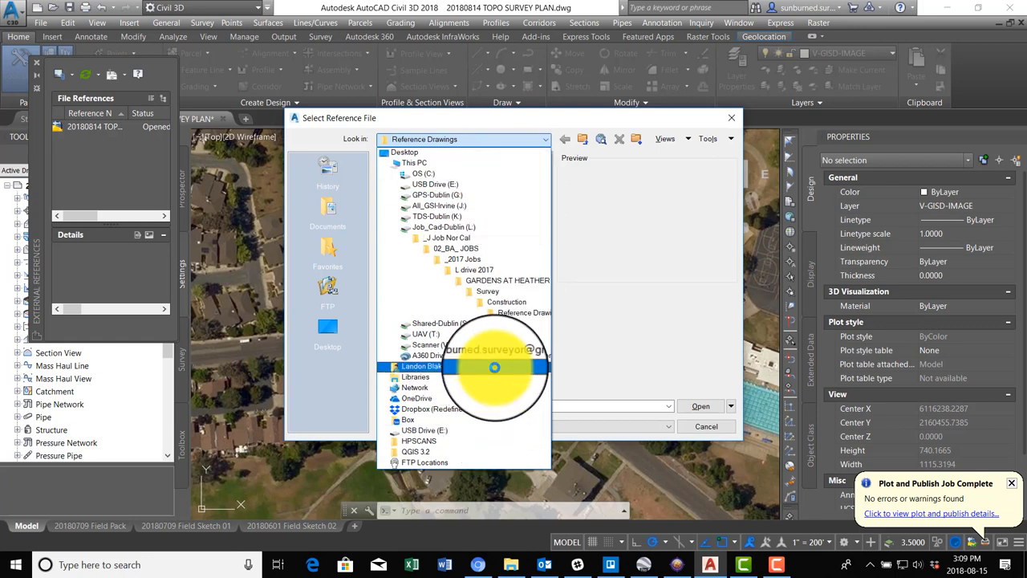
pyautogui.doubleClick(420, 365)
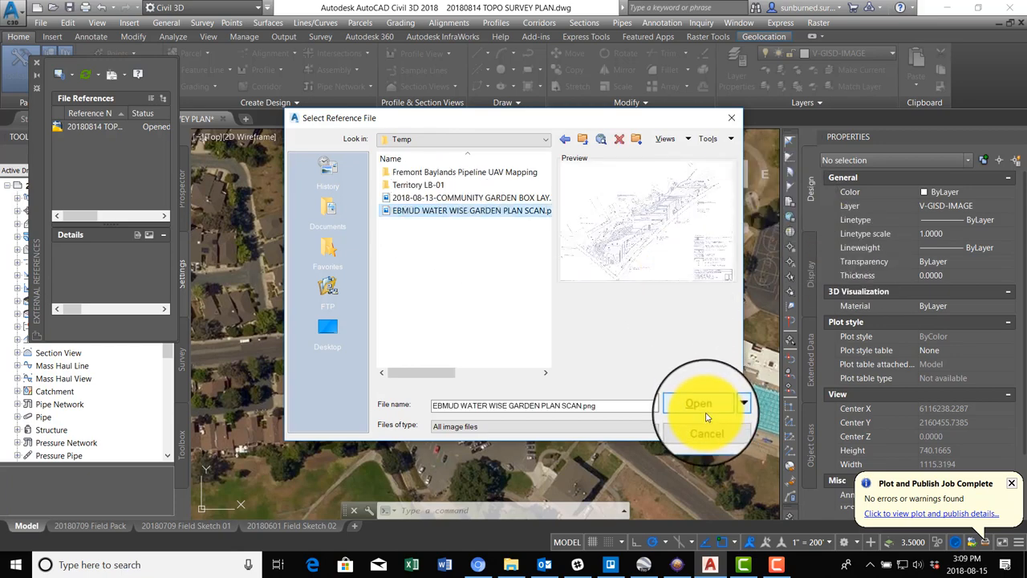
# Attach the garden plan scan at scale 10000, placing it beside the aerial imagery
pyautogui.click(699, 402)
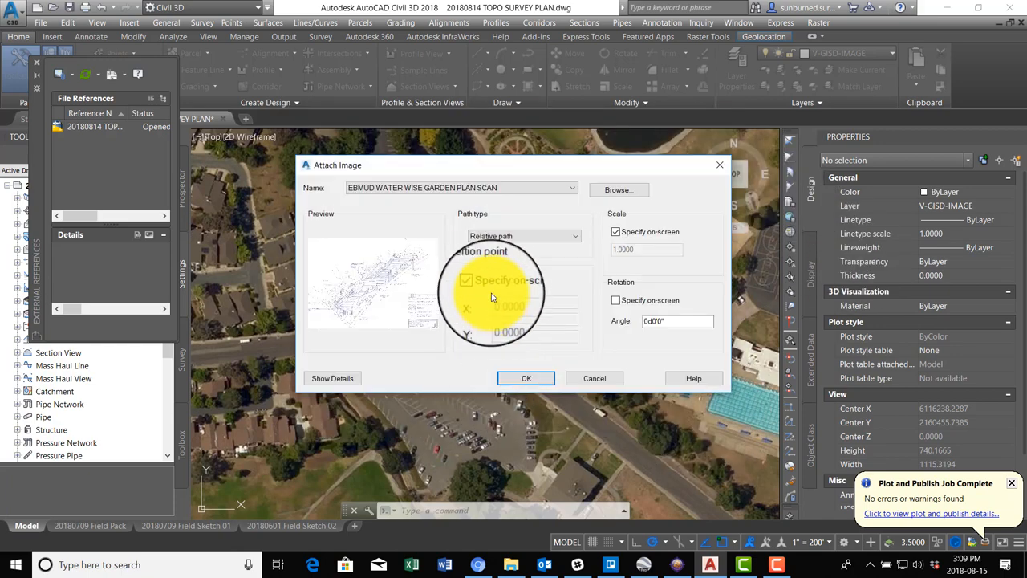
pyautogui.click(465, 281)
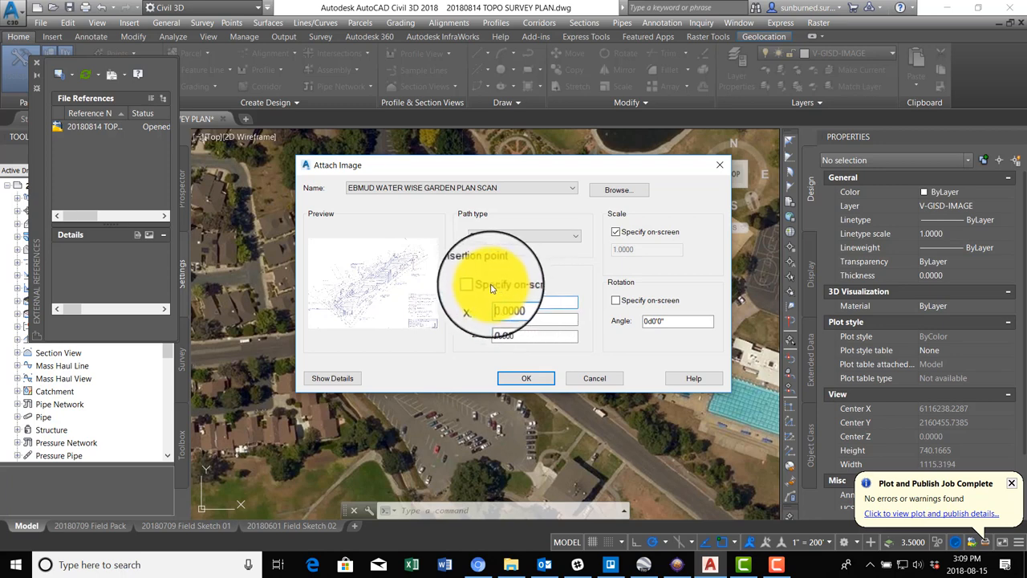
pyautogui.click(466, 293)
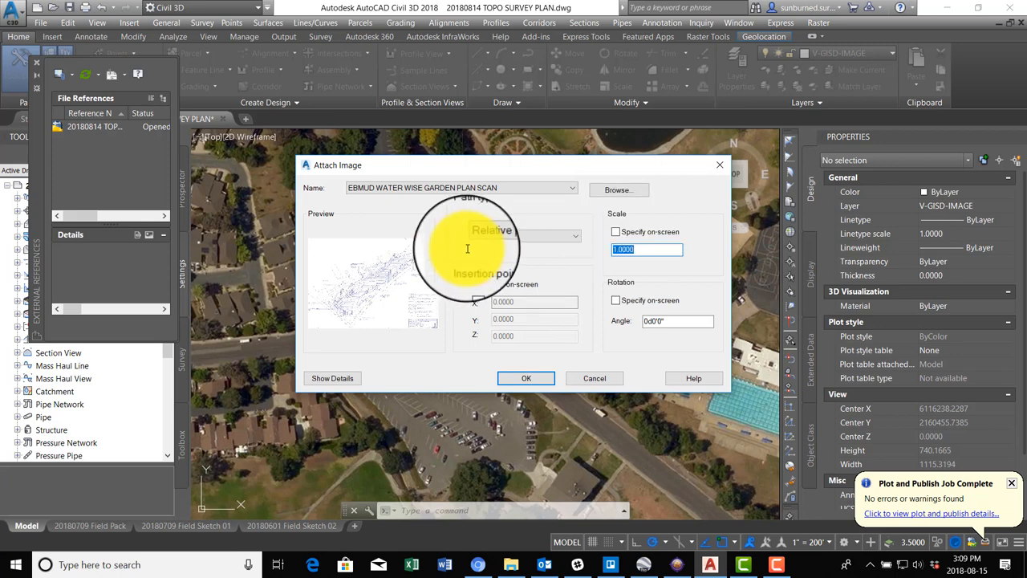
pyautogui.write('10000')
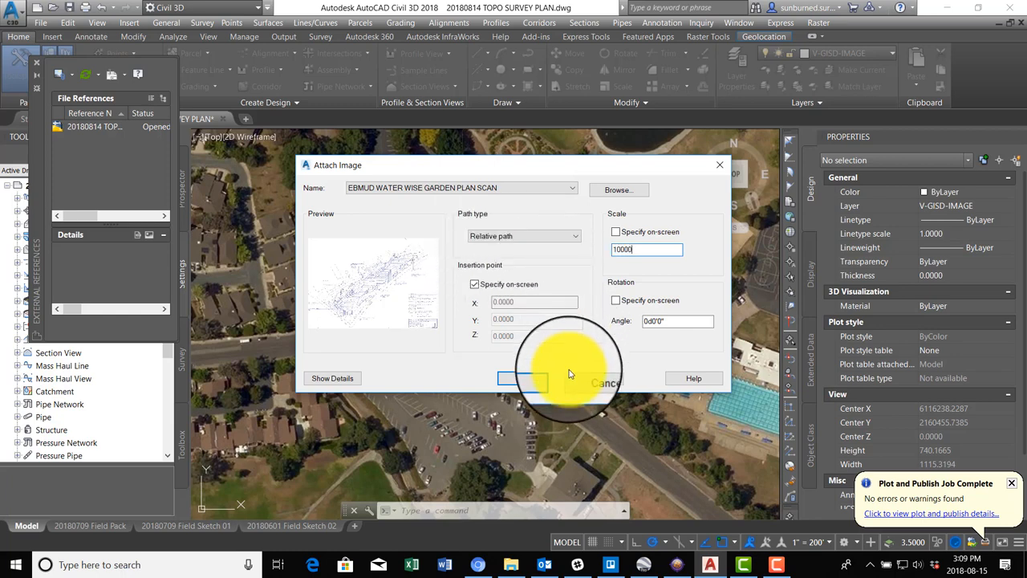
pyautogui.click(522, 378)
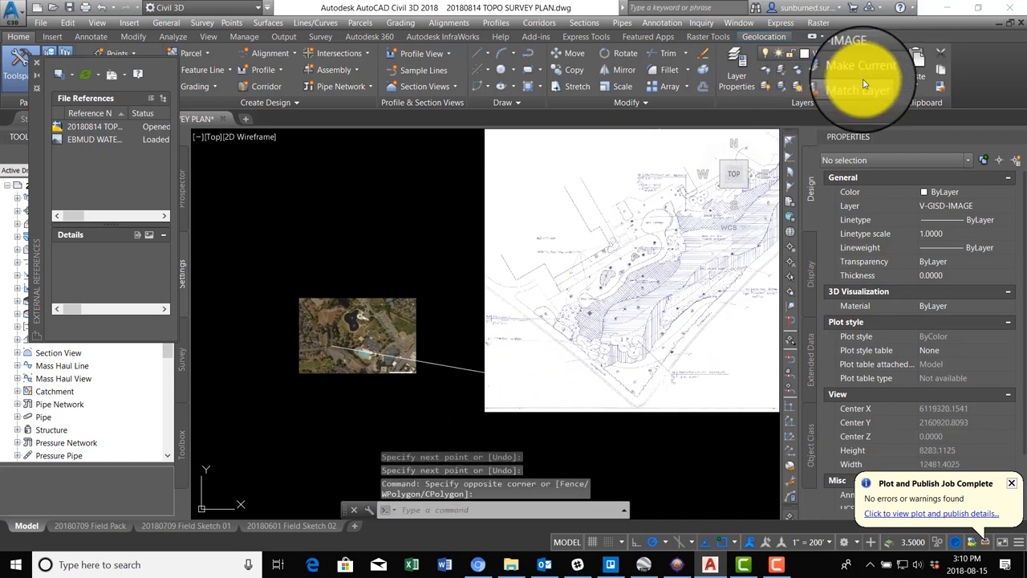
# Change layer 0's colour to red from the Index Color swatches
pyautogui.click(891, 53)
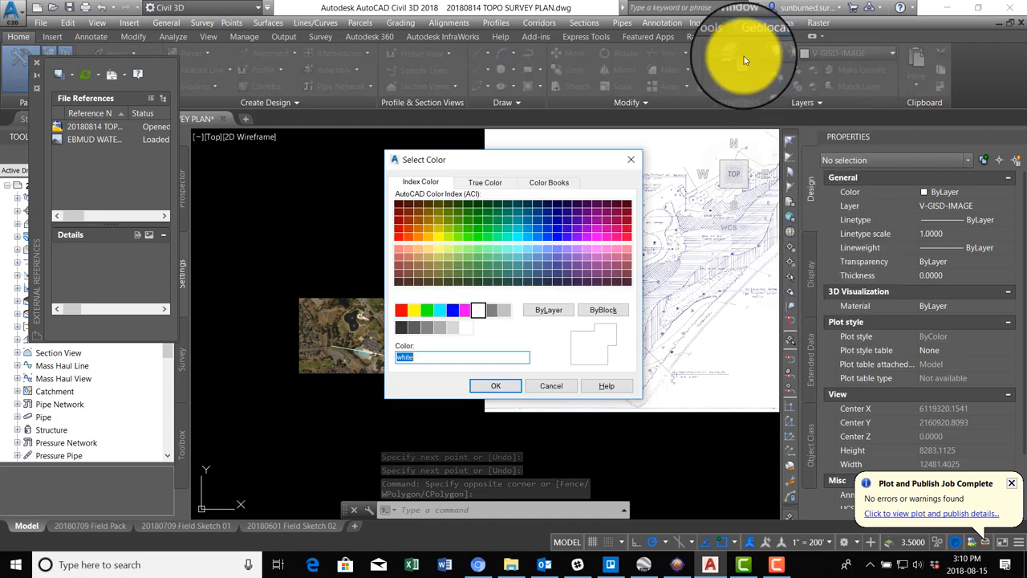
pyautogui.click(401, 309)
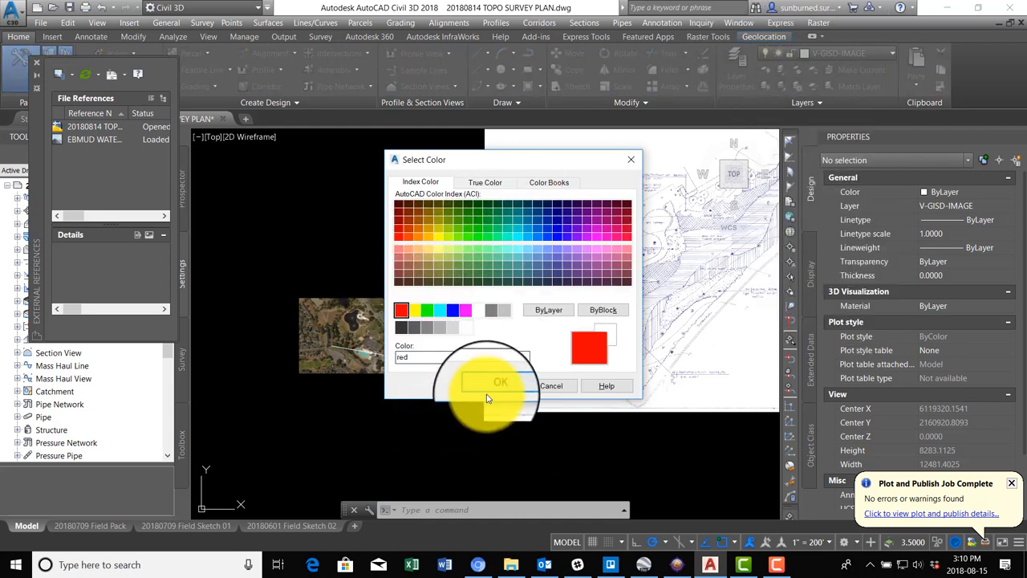
pyautogui.click(500, 381)
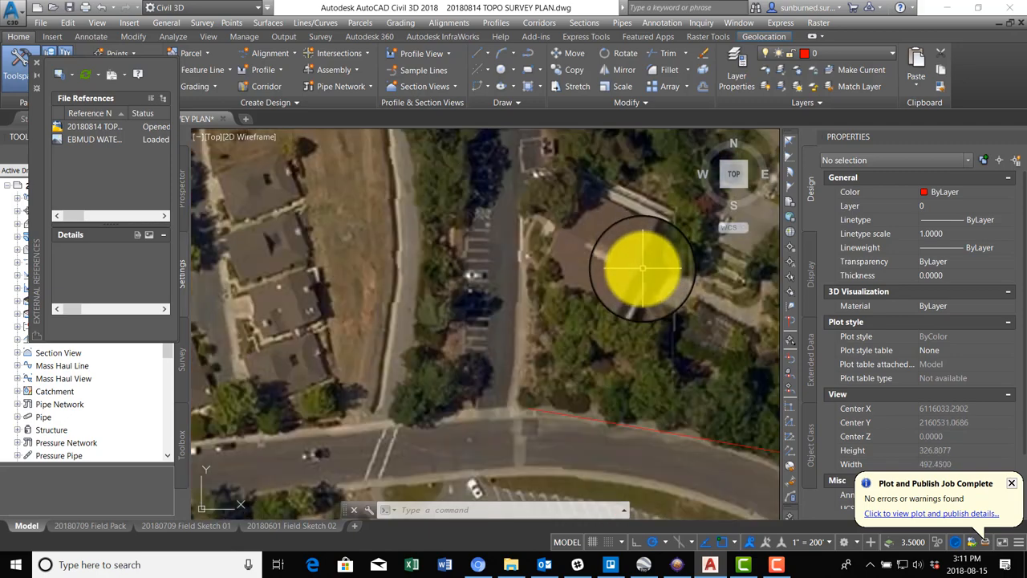
# Adjust the view while drawing red lines between matching aerial and scan features
pyautogui.scroll(-3)
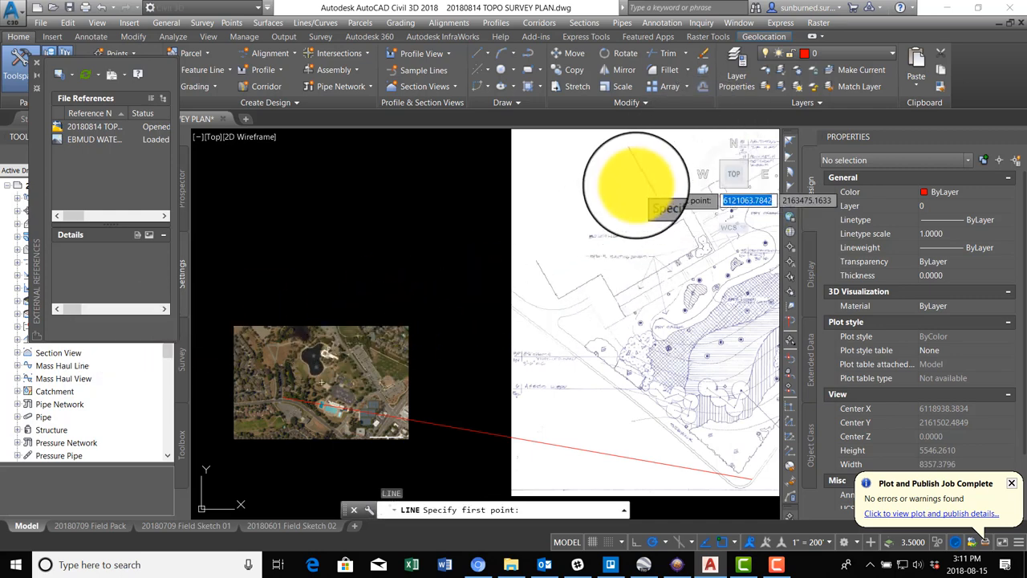
pyautogui.moveTo(493, 196)
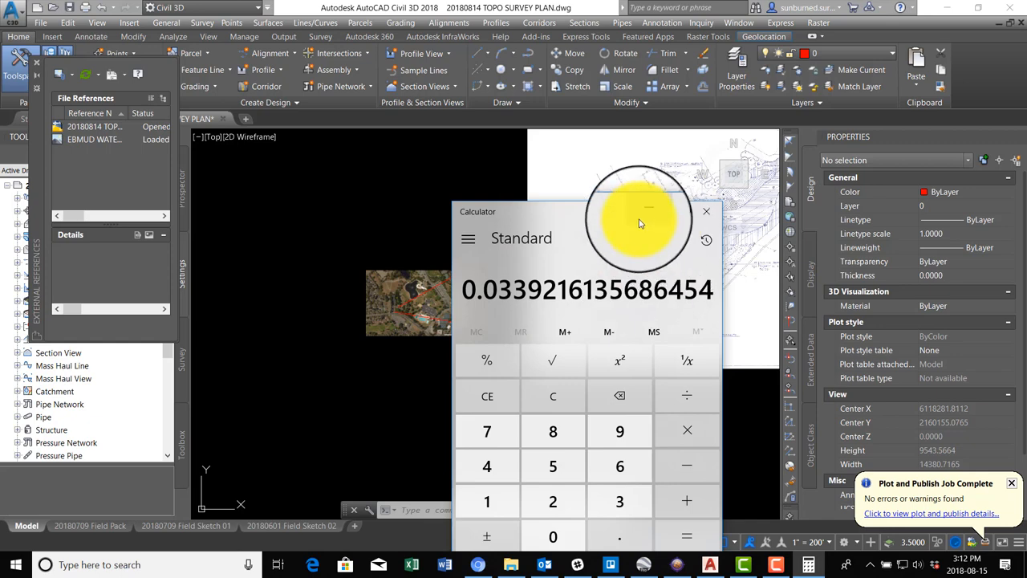
# Minimize Calculator after getting the 0.0339216135686454 scale ratio
pyautogui.click(706, 211)
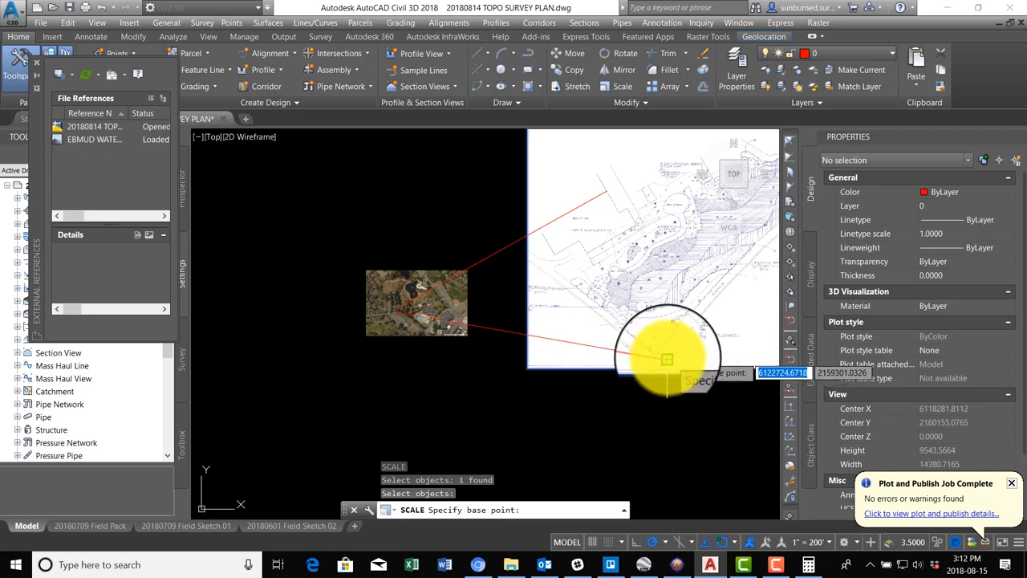
# Scale the scan by 0.0339 about its corner base point
pyautogui.click(667, 358)
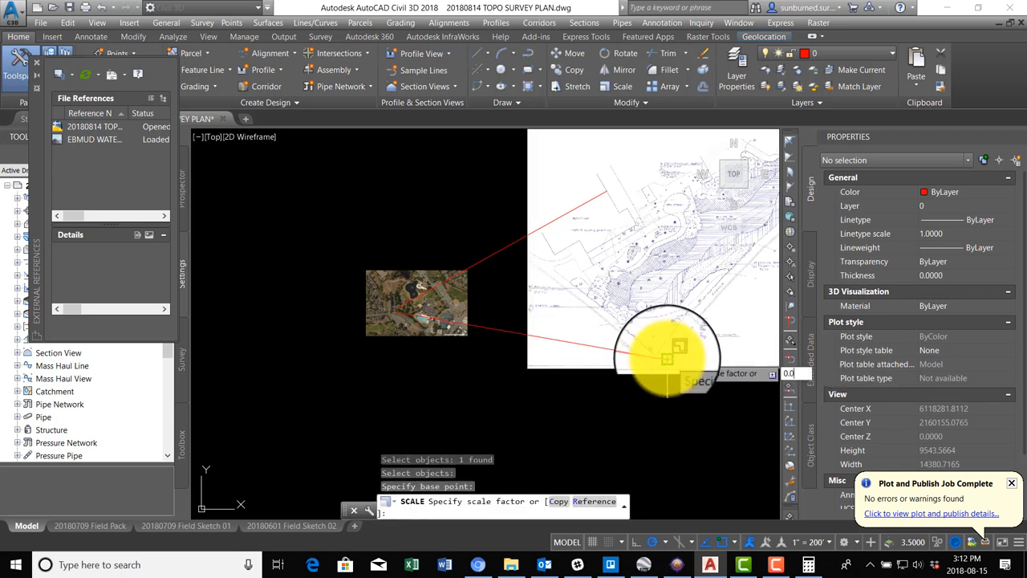
pyautogui.write('0.0339')
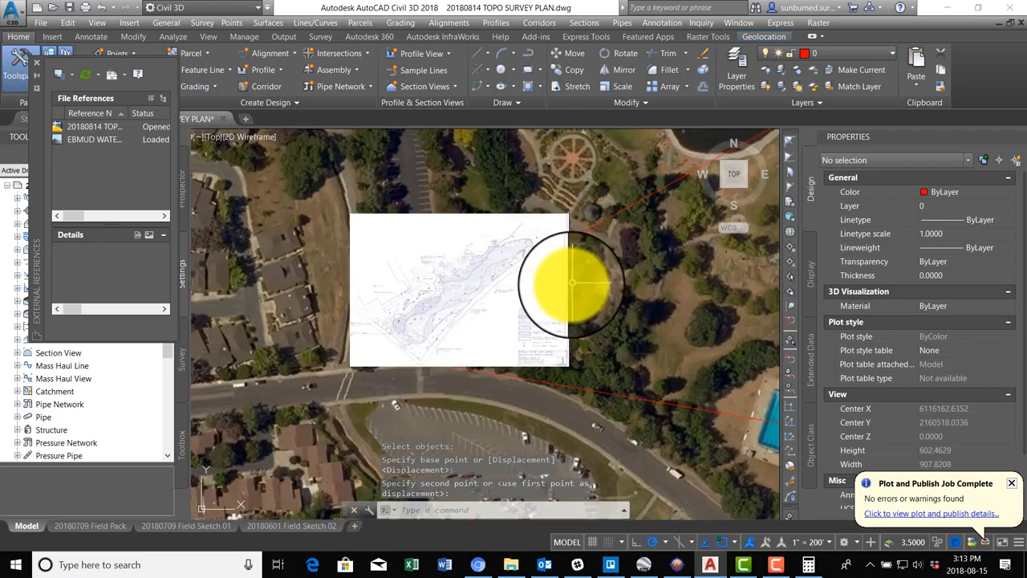
# Move the scaled scan onto the park area of the aerial imagery
pyautogui.moveTo(573, 285); pyautogui.dragTo(498, 301)
pyautogui.write('RO')
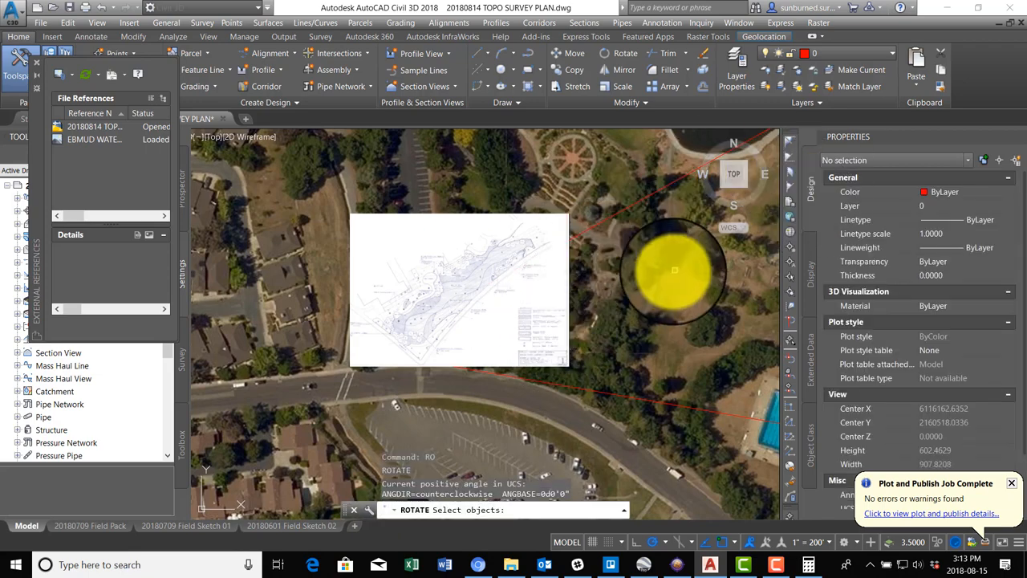
# Rotate the scan about a pivot point until it aligns with the matching aerial feature
pyautogui.click(349, 357)
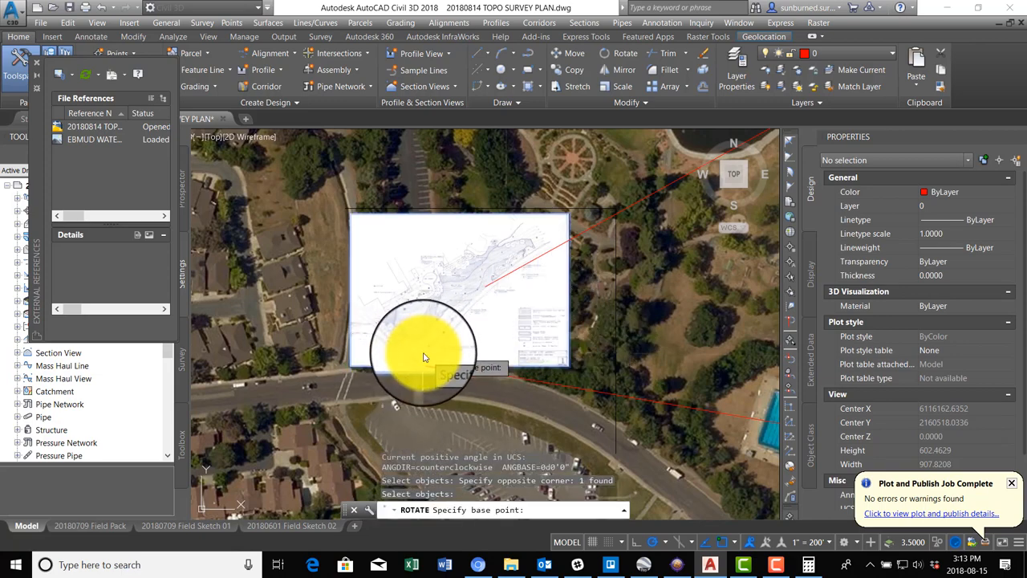
pyautogui.click(425, 357)
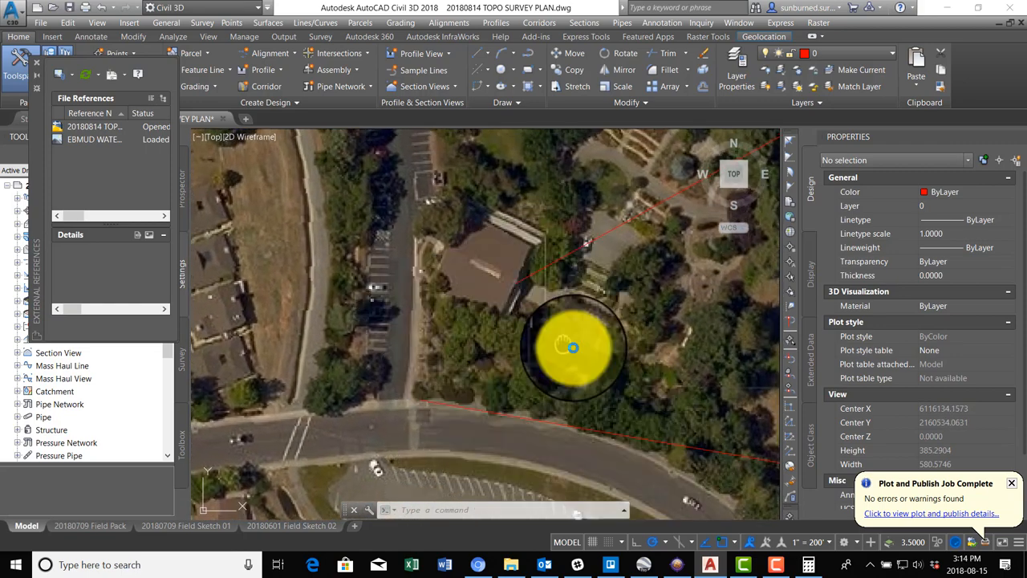
pyautogui.moveTo(571, 345); pyautogui.dragTo(594, 349)
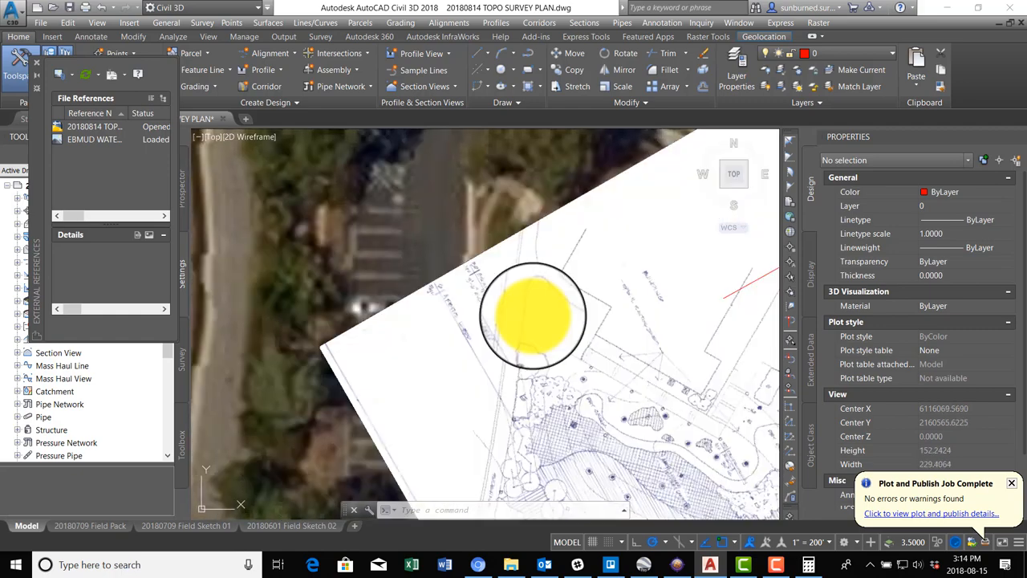
pyautogui.scroll(-3)
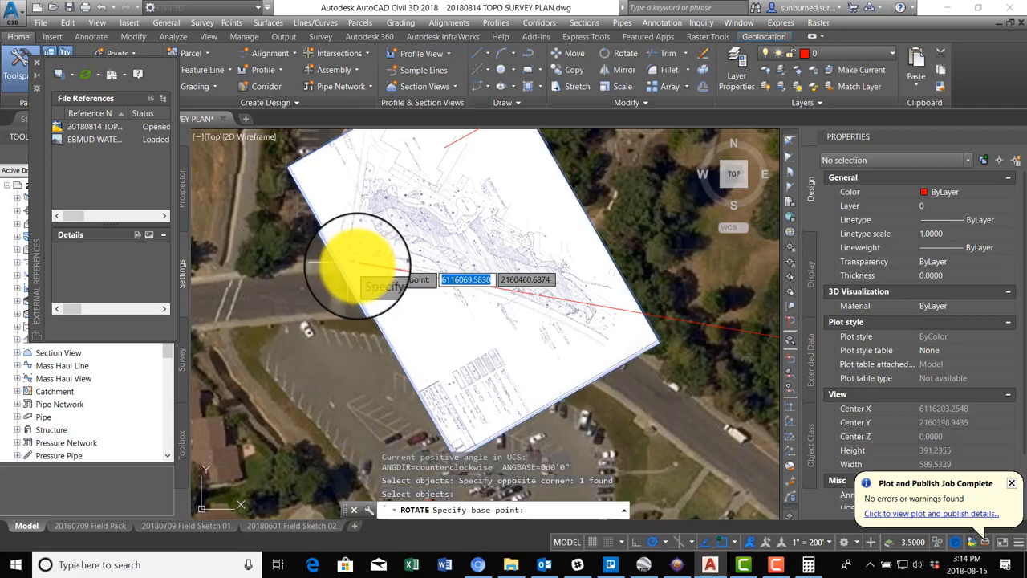
pyautogui.click(345, 260)
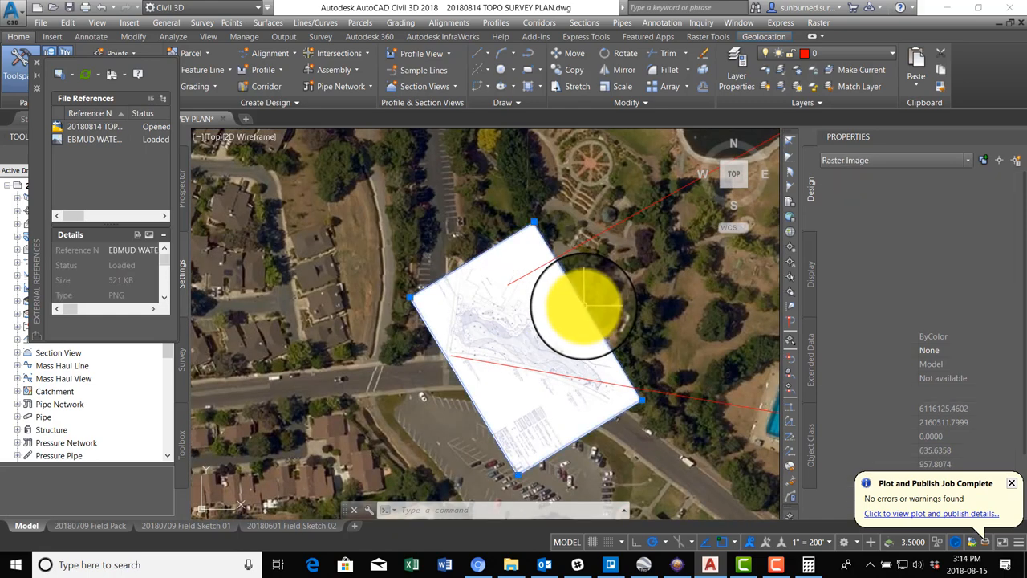
# Select the scan, set its Fade to 60, and save the drawing
pyautogui.click(586, 305)
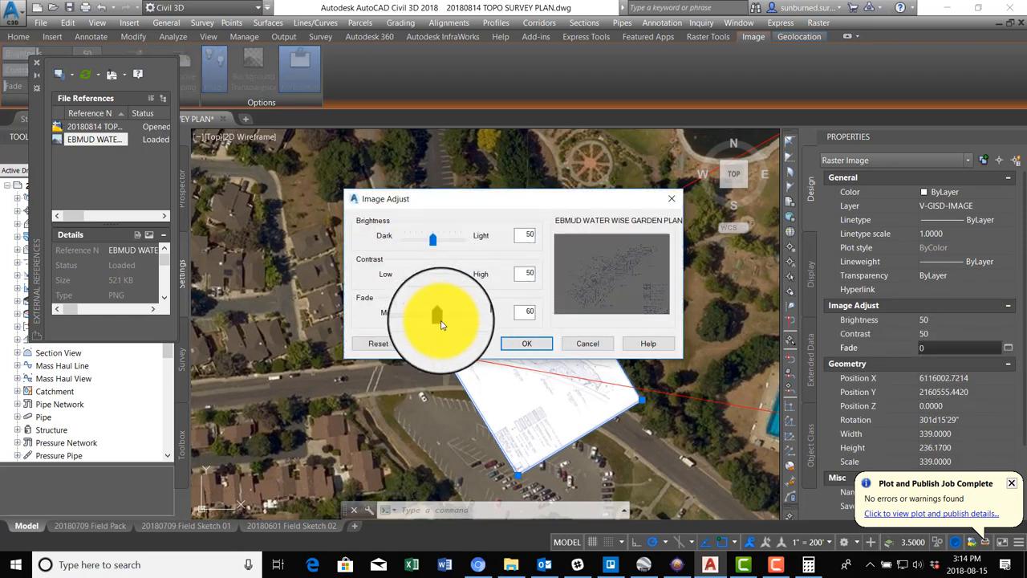
pyautogui.click(527, 343)
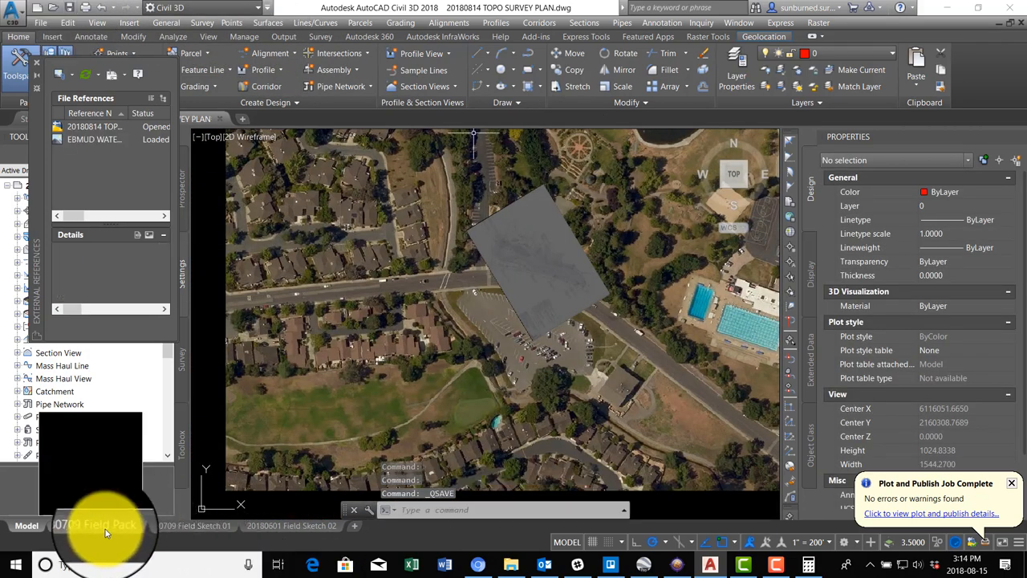
# Copy the 20180709 Field Pack layout and switch to the new copy
pyautogui.rightClick(80, 525)
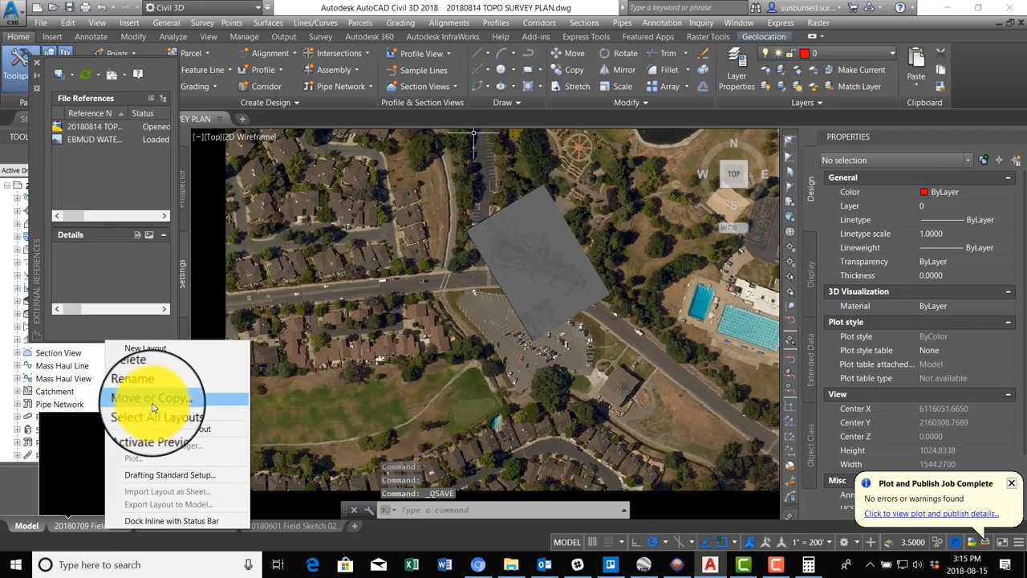
pyautogui.click(149, 398)
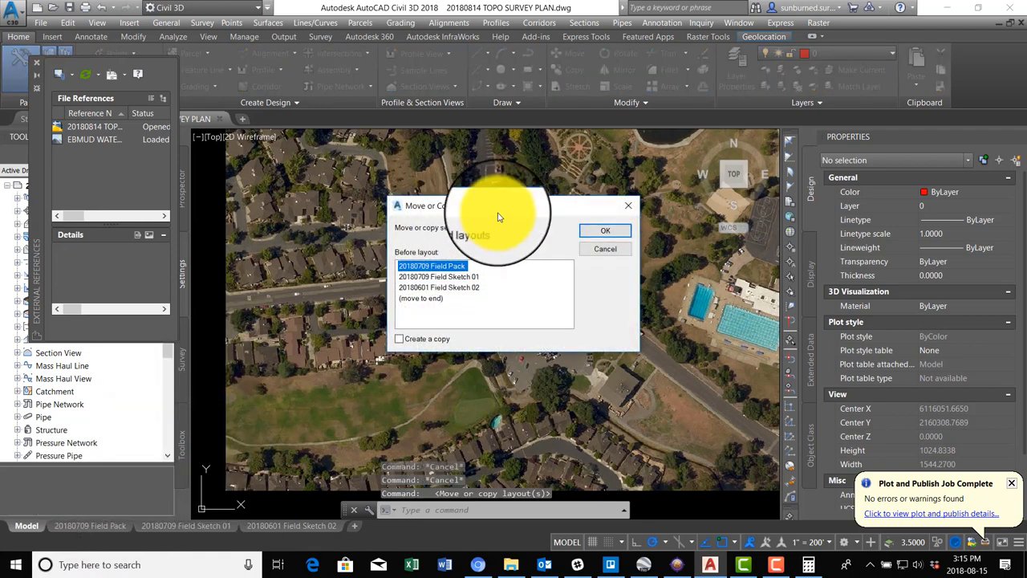
pyautogui.click(399, 337)
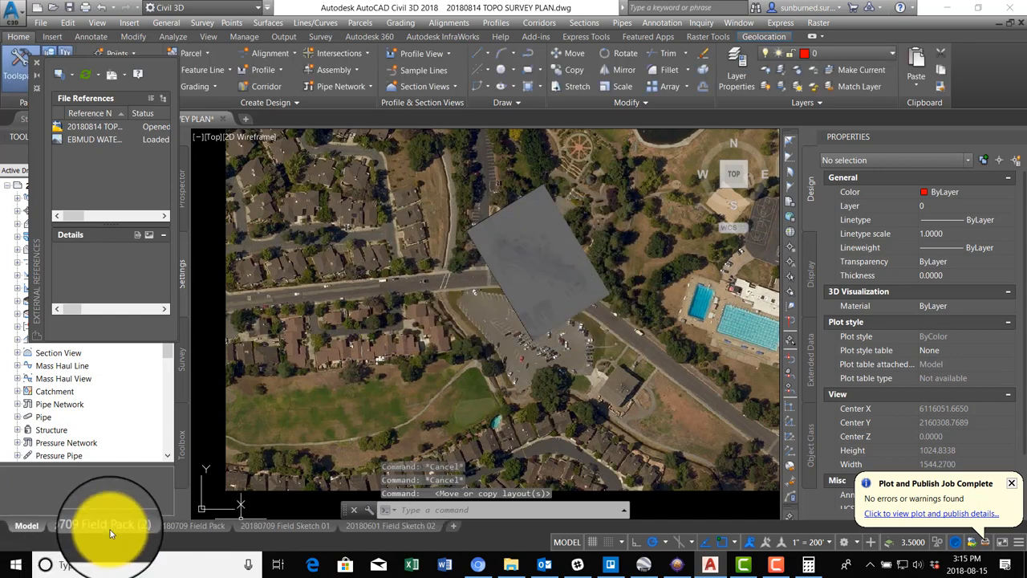
pyautogui.click(98, 525)
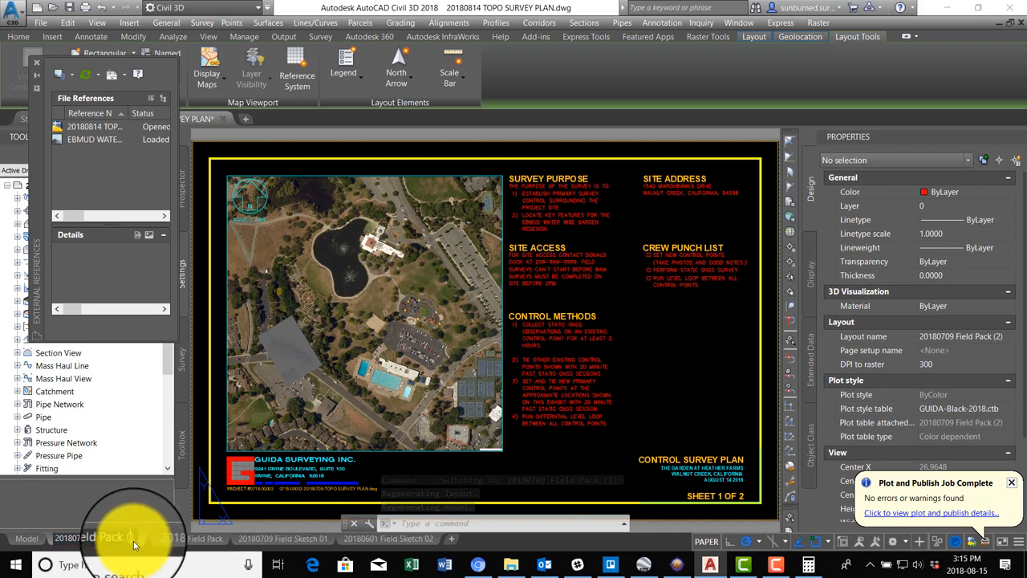
# Rename the layouts 20180709 Field Pack 01 and 02, then edit the title block MText
pyautogui.click(104, 537)
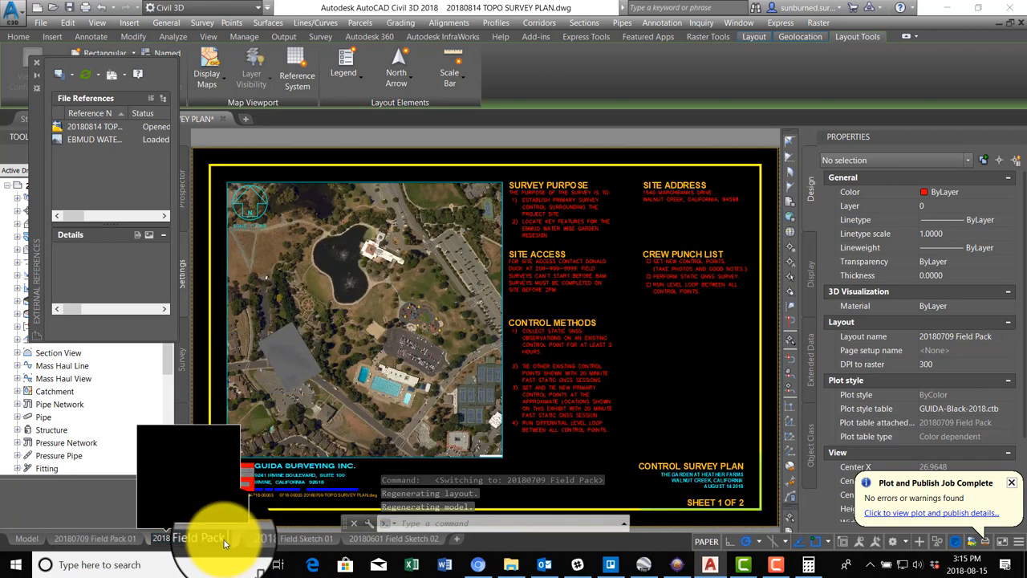
pyautogui.click(217, 537)
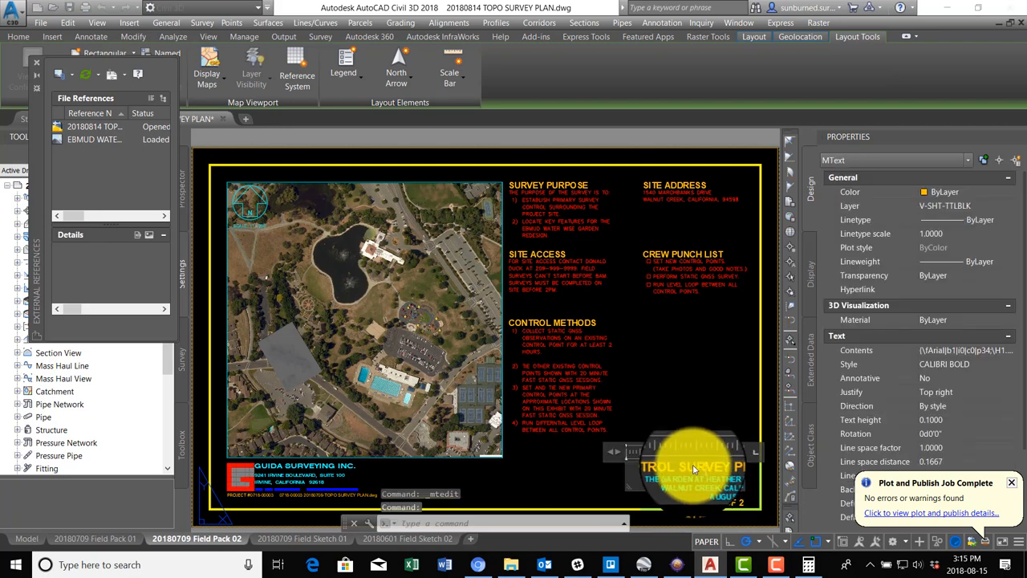
pyautogui.doubleClick(694, 465)
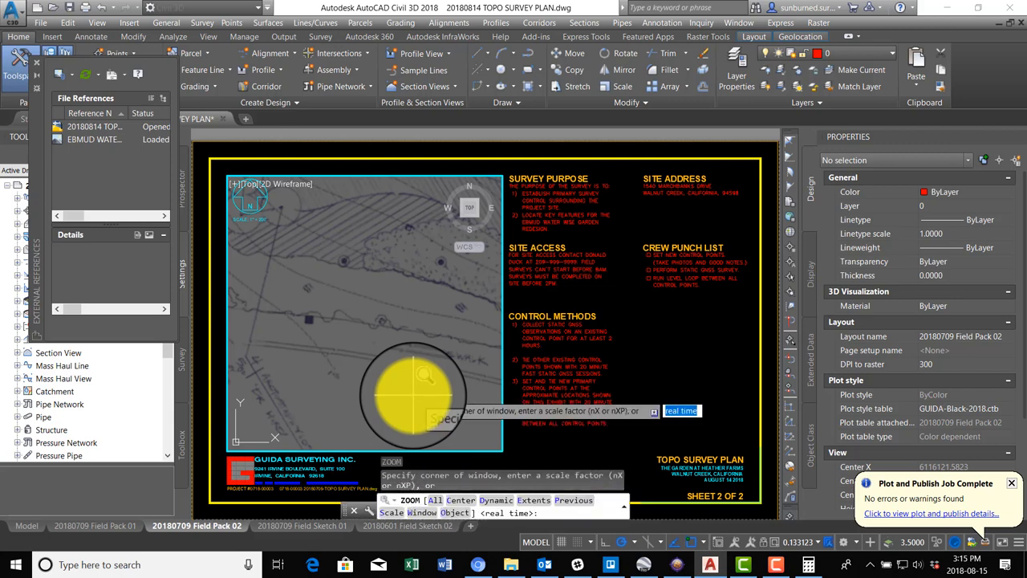
# Enter a 1/20 zoom scale factor inside the Field Pack 02 viewport
pyautogui.write('1/20')
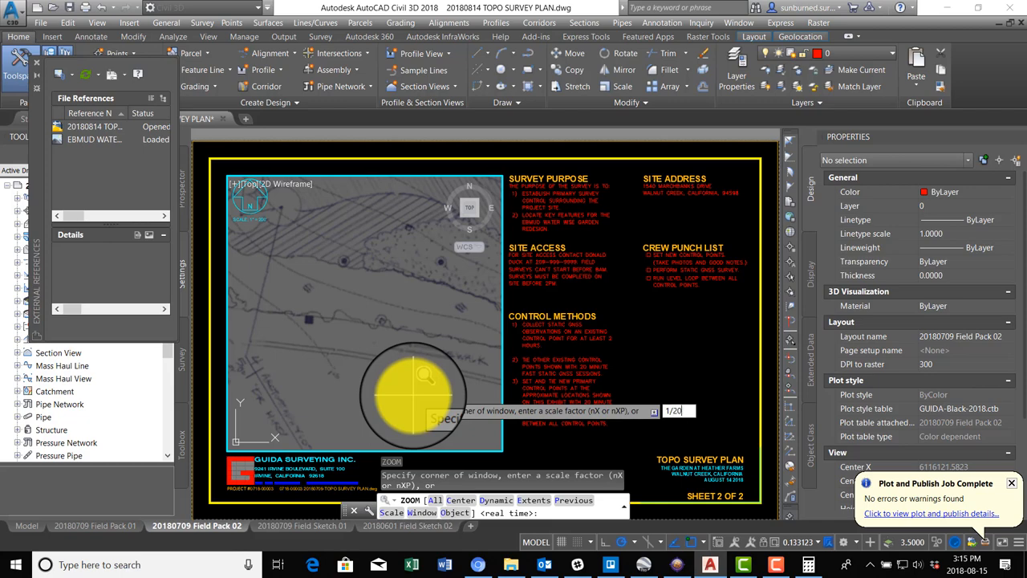